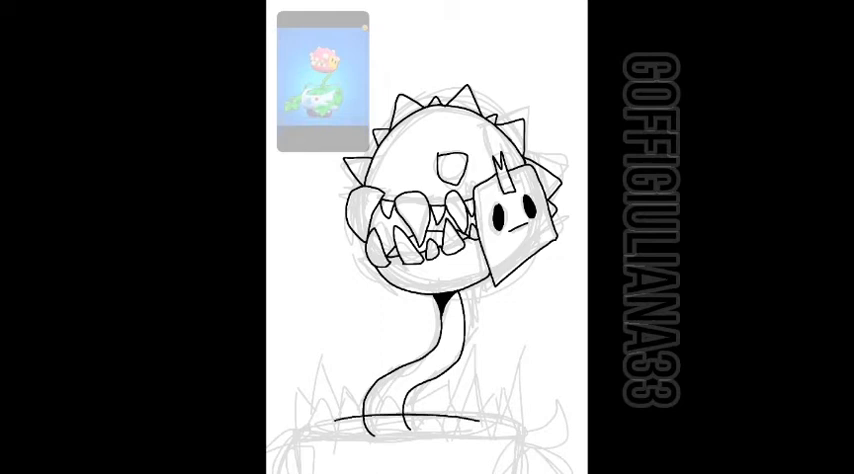
Step: Ink the cupped leafy base below the stem and a small grass tuft beside it
left_click_drag(336, 416, 484, 430)
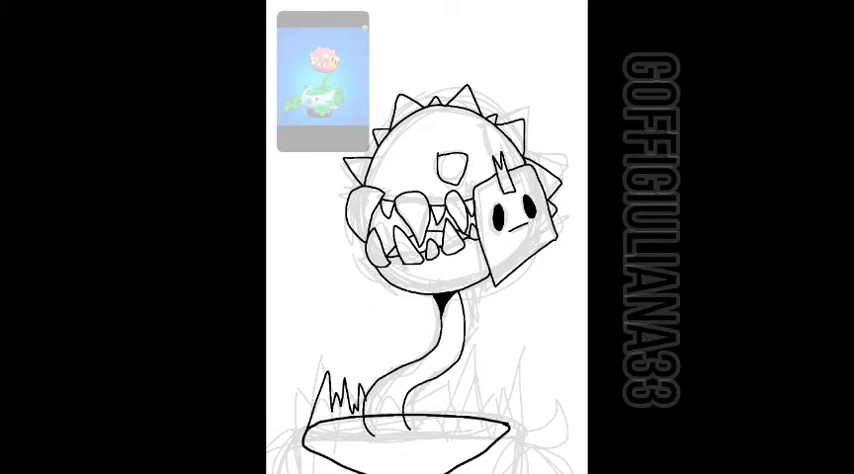
left_click_drag(404, 384, 424, 410)
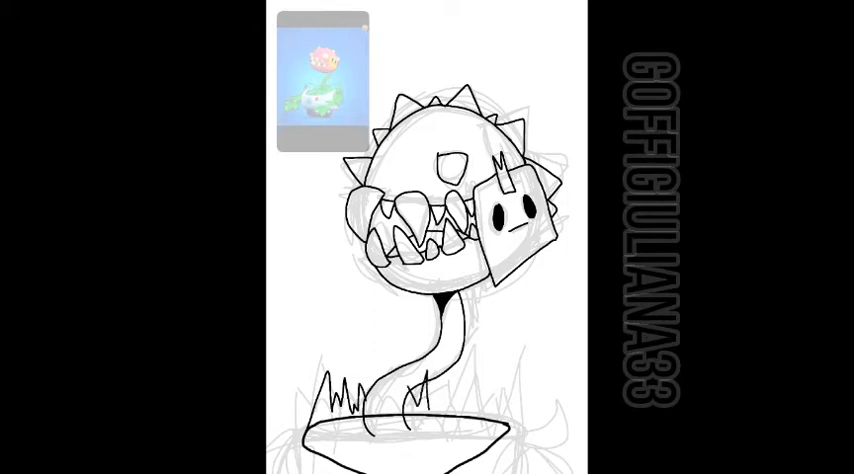